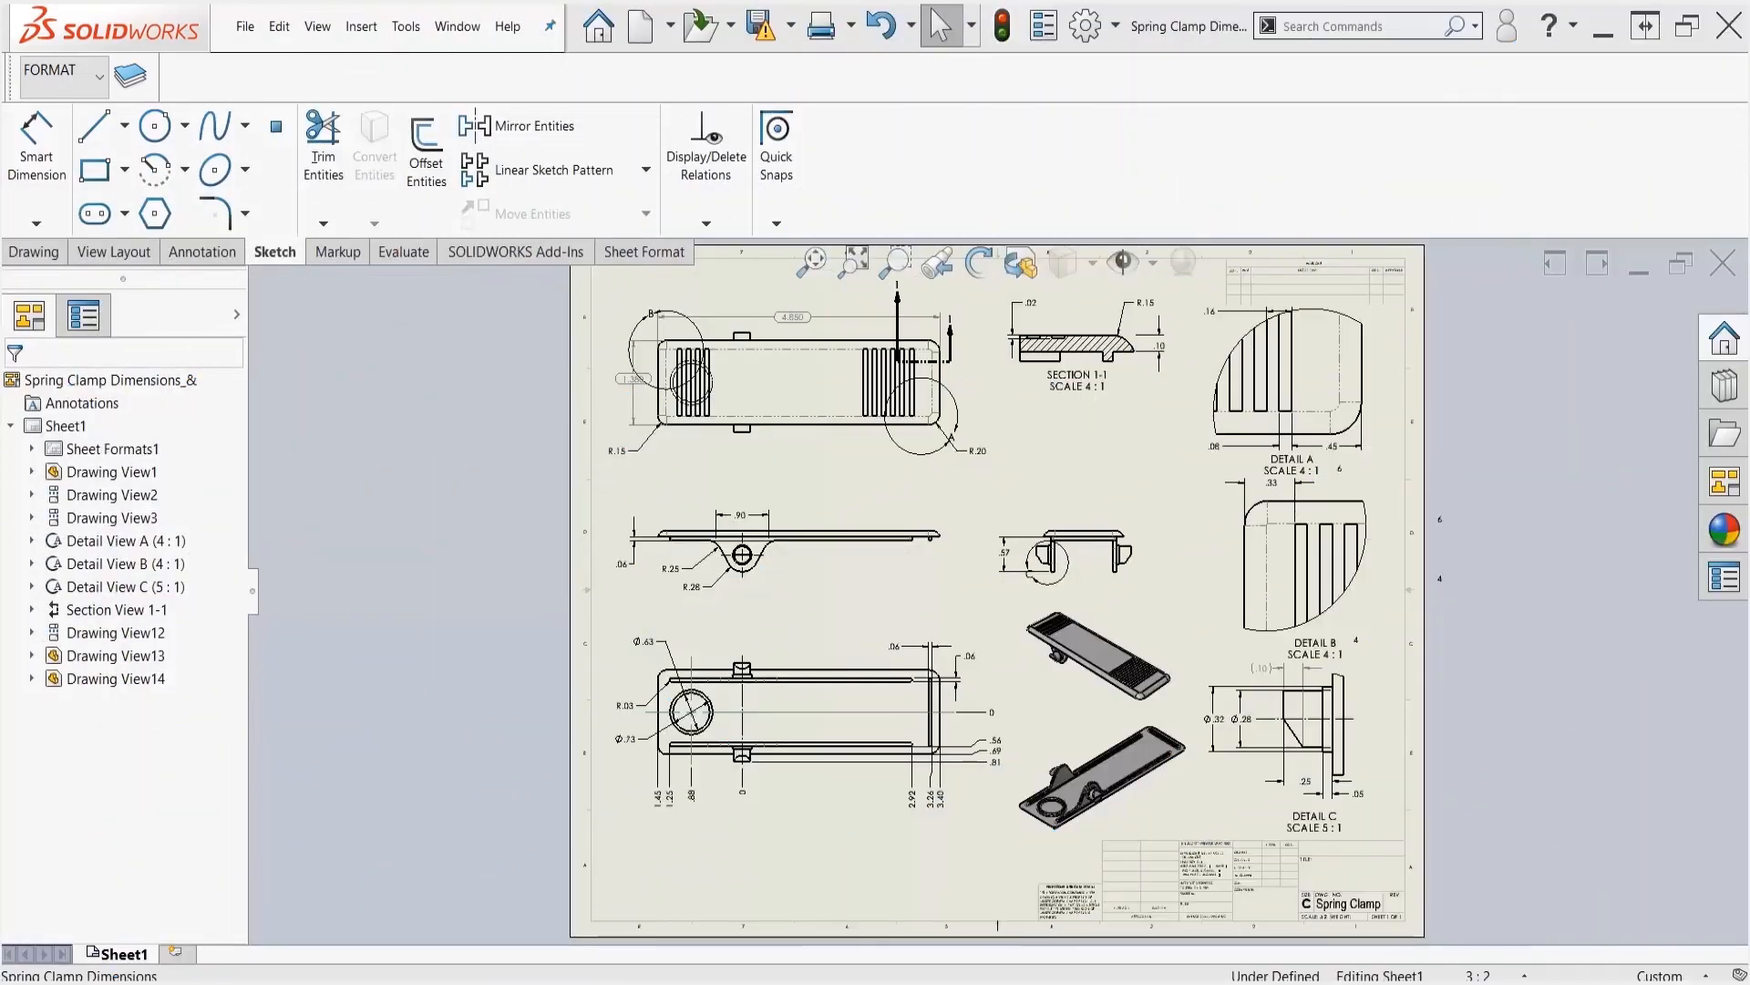
mouse_move(1550, 543)
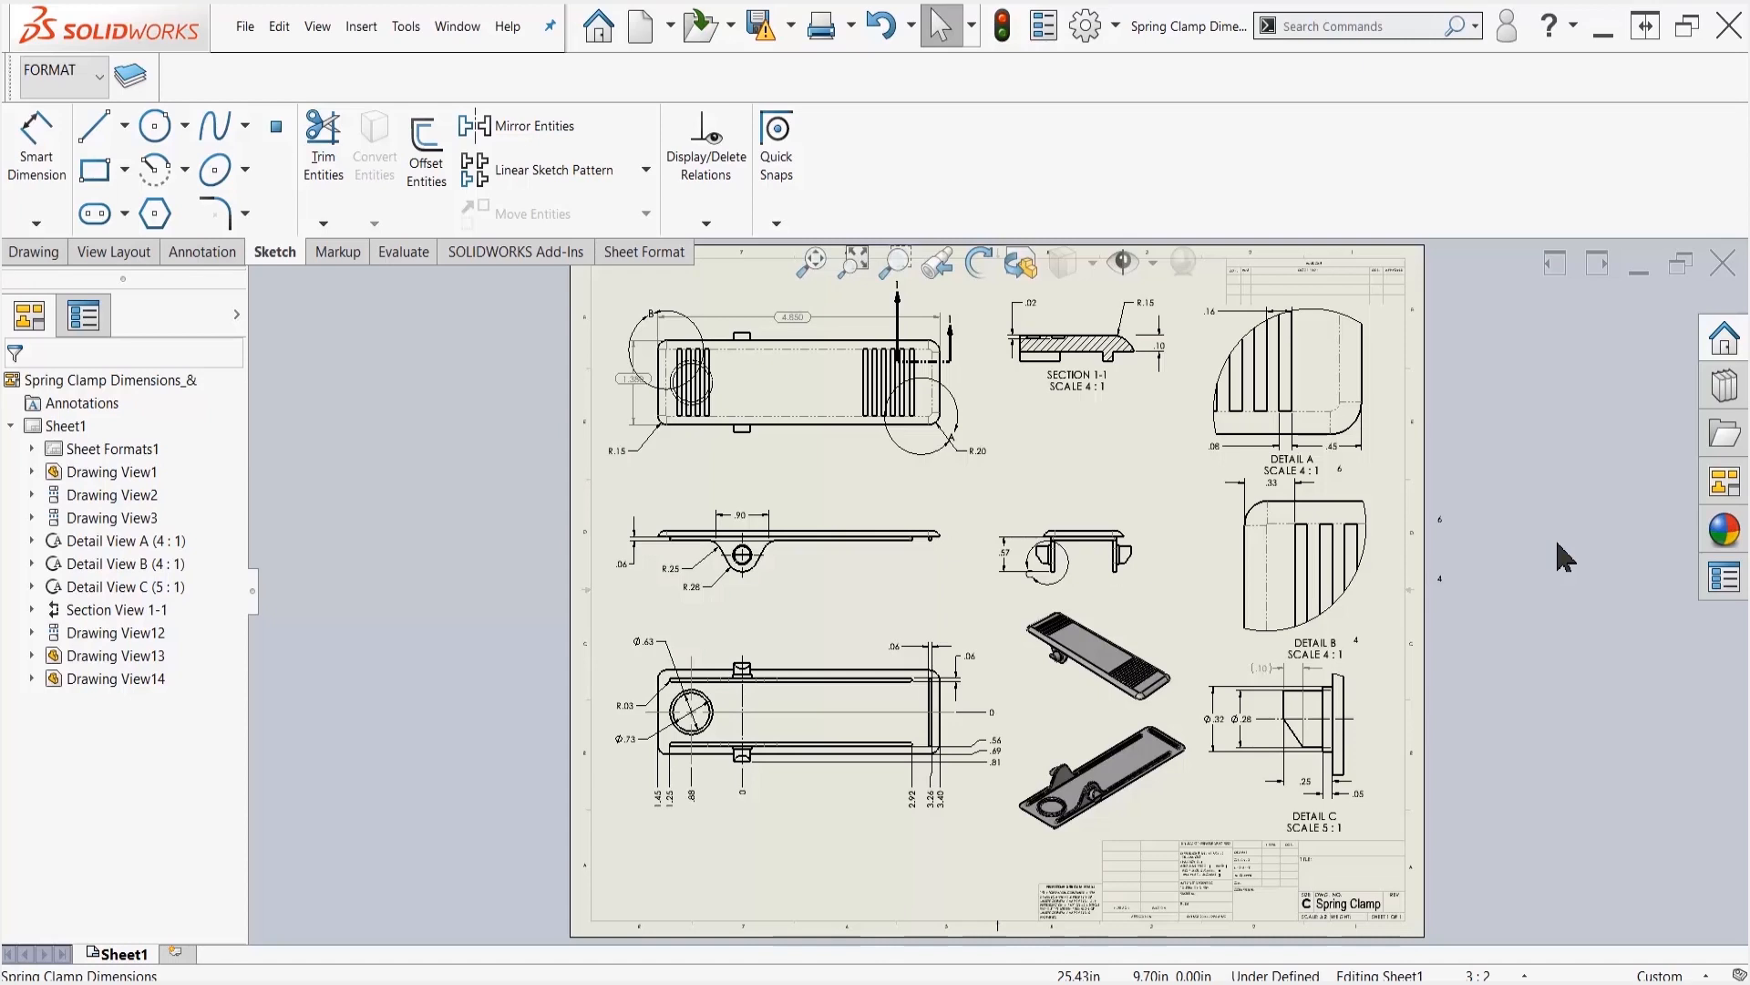
mouse_move(1573, 552)
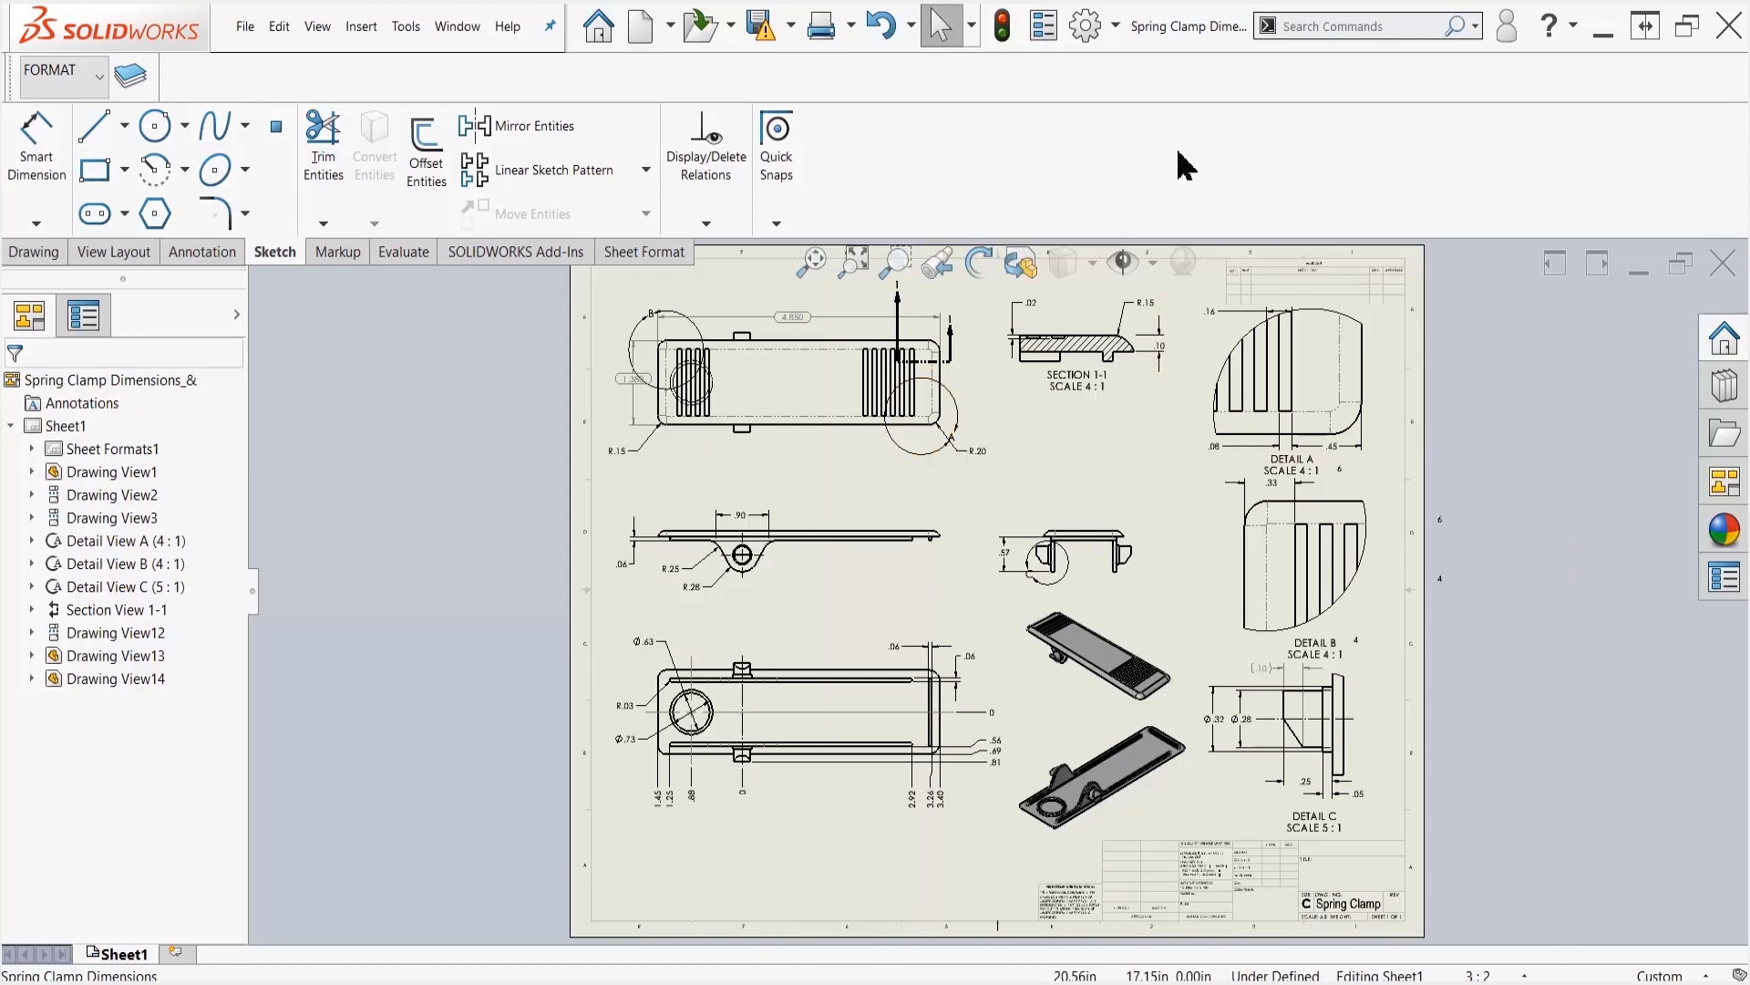
mouse_move(1083, 26)
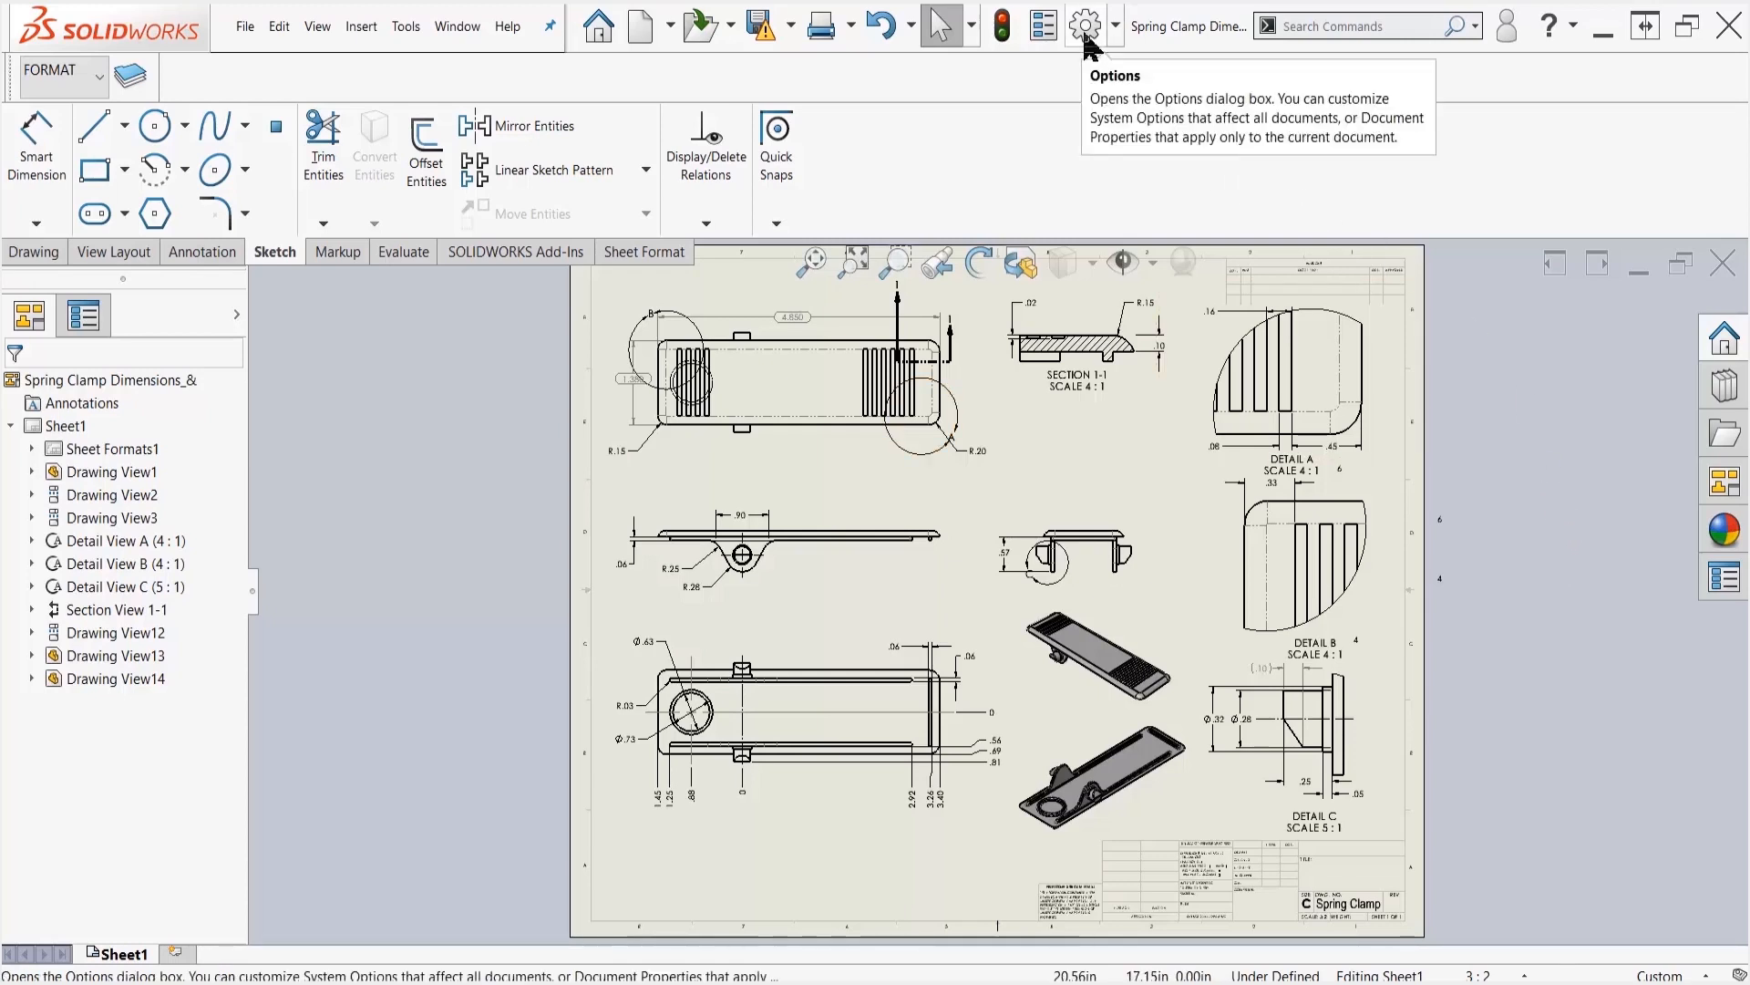
Step: Set the document's Virtual Sharps style to Star in Document Properties and confirm
click(1083, 26)
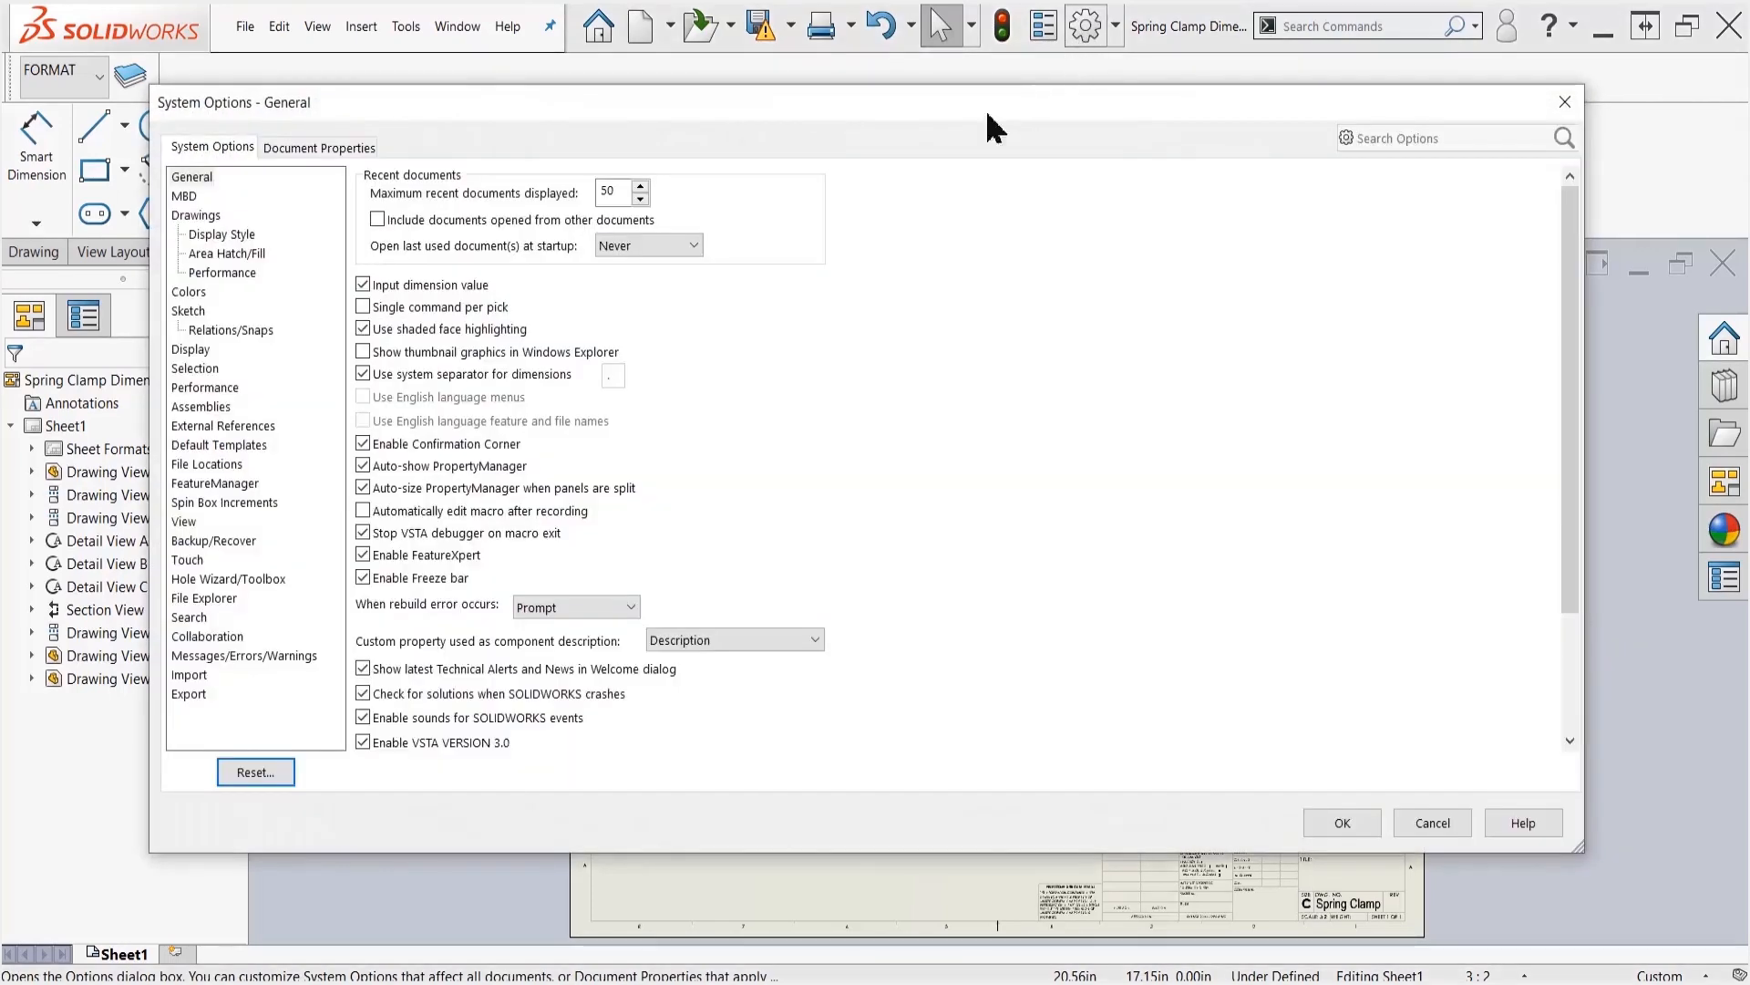
click(317, 146)
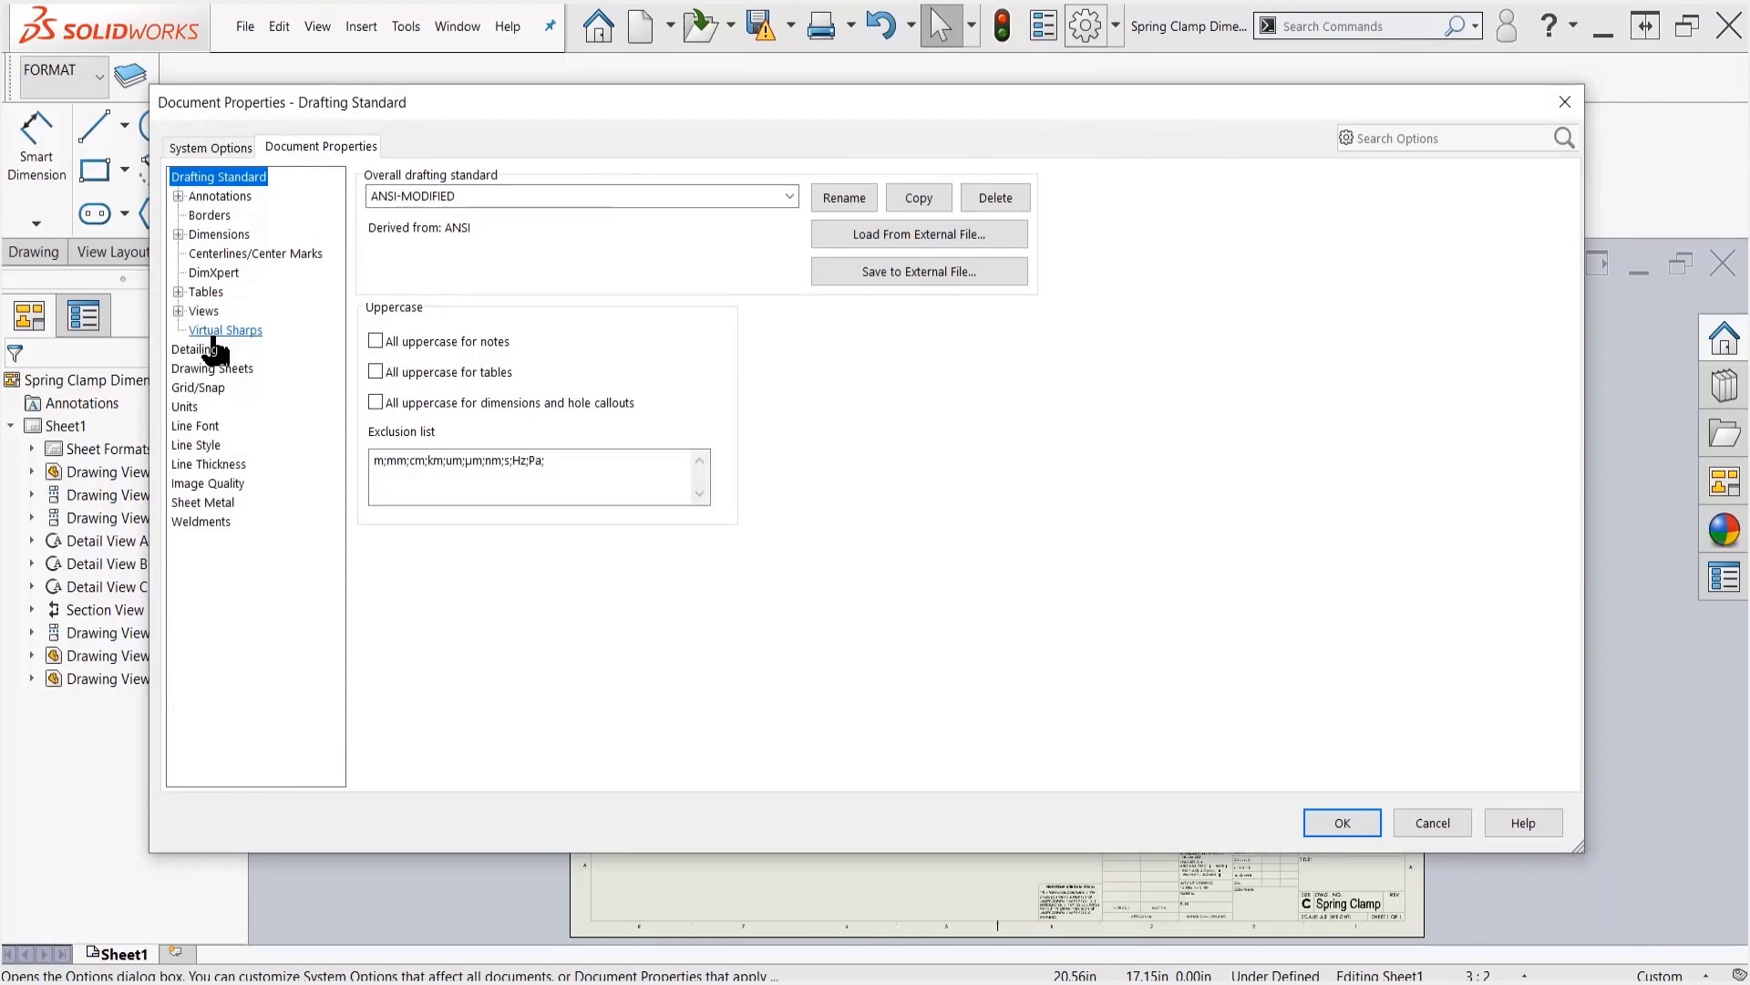
click(224, 330)
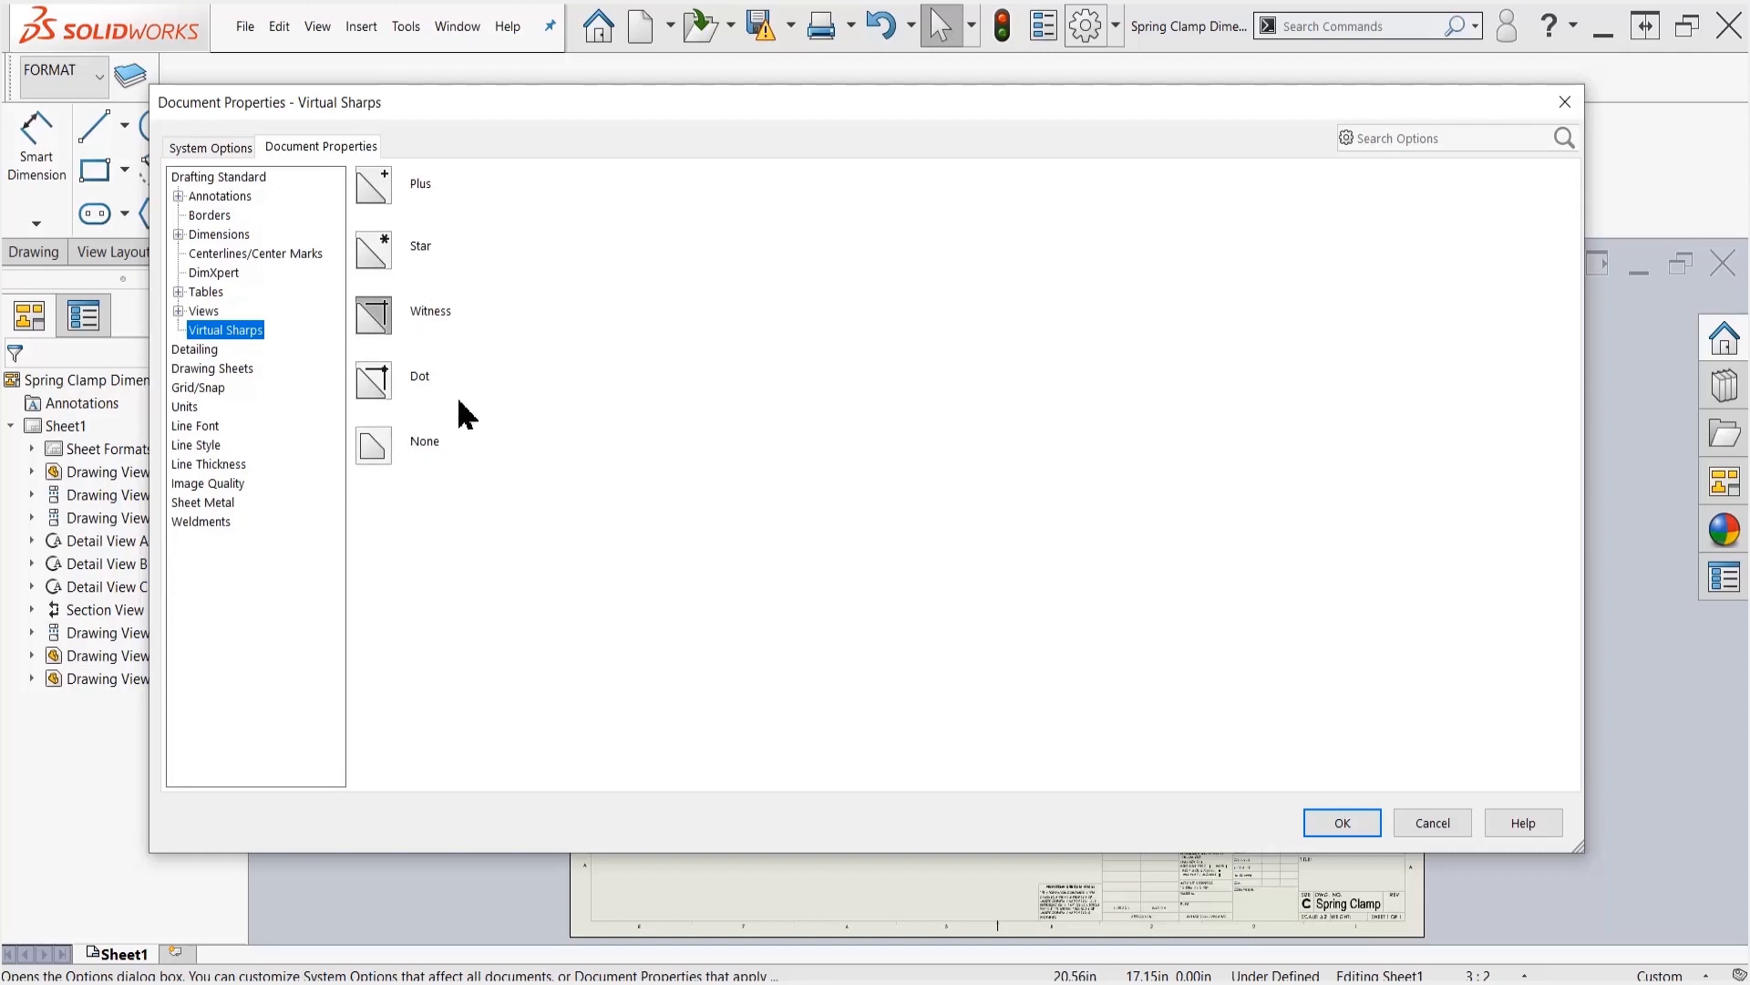
mouse_move(633, 476)
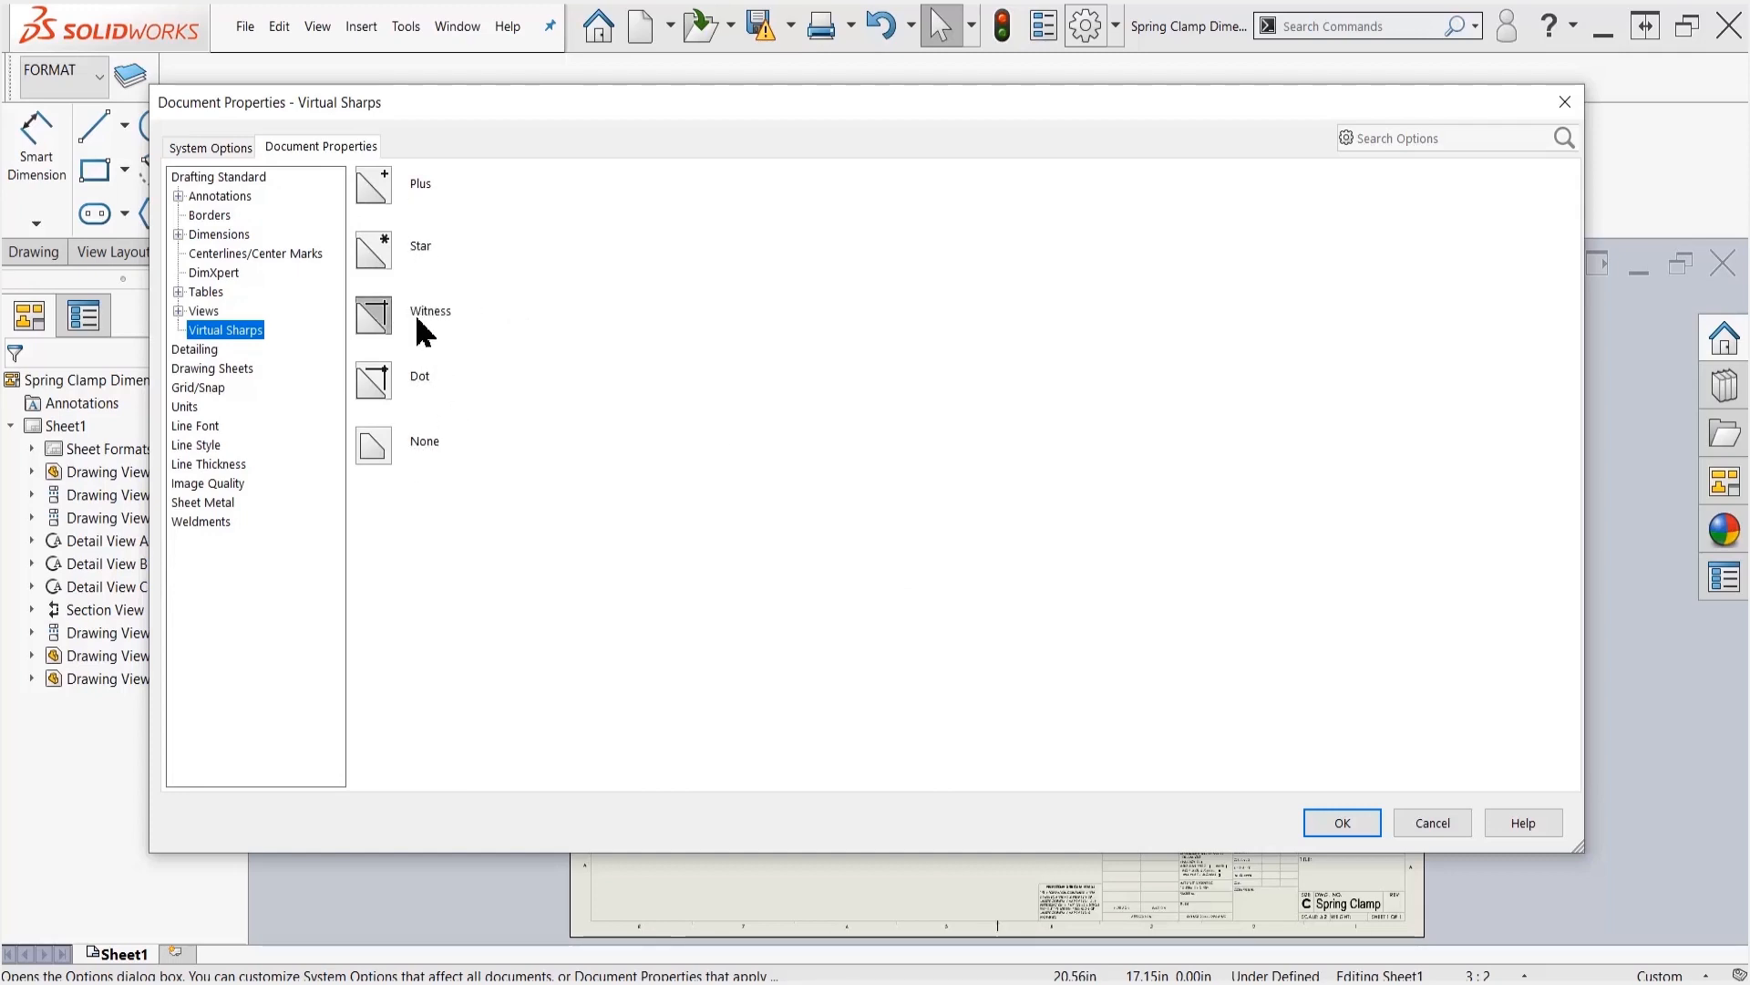
click(373, 250)
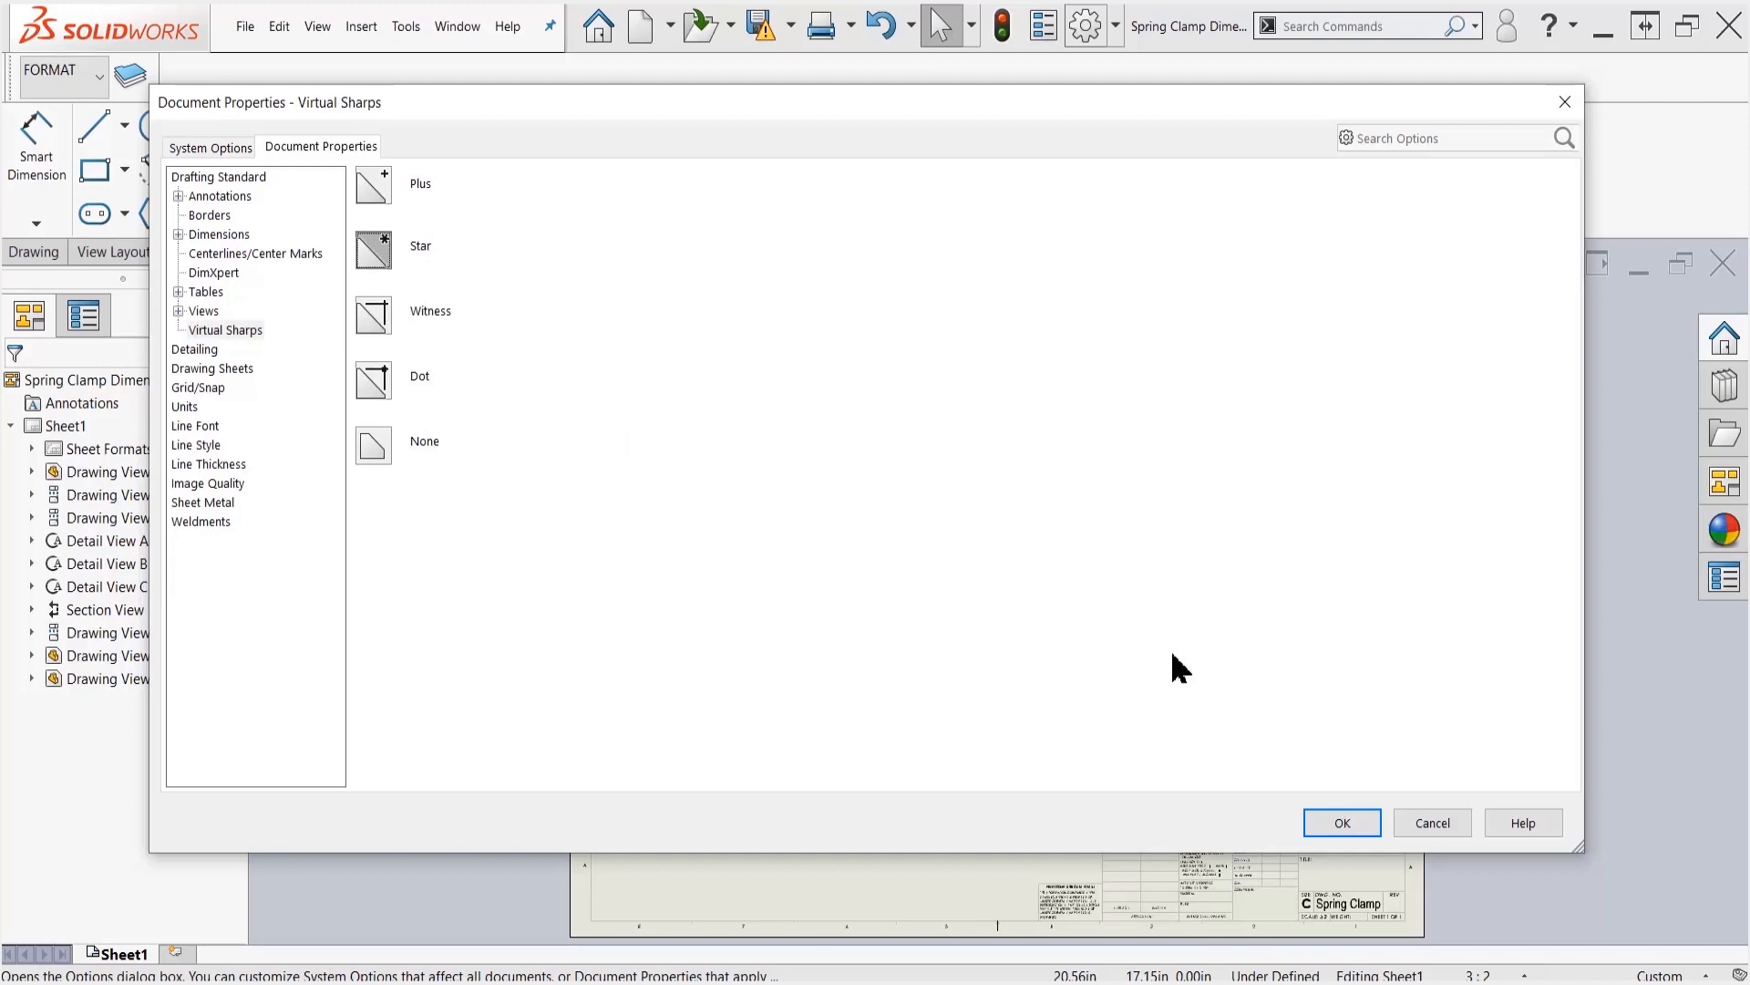
click(1340, 823)
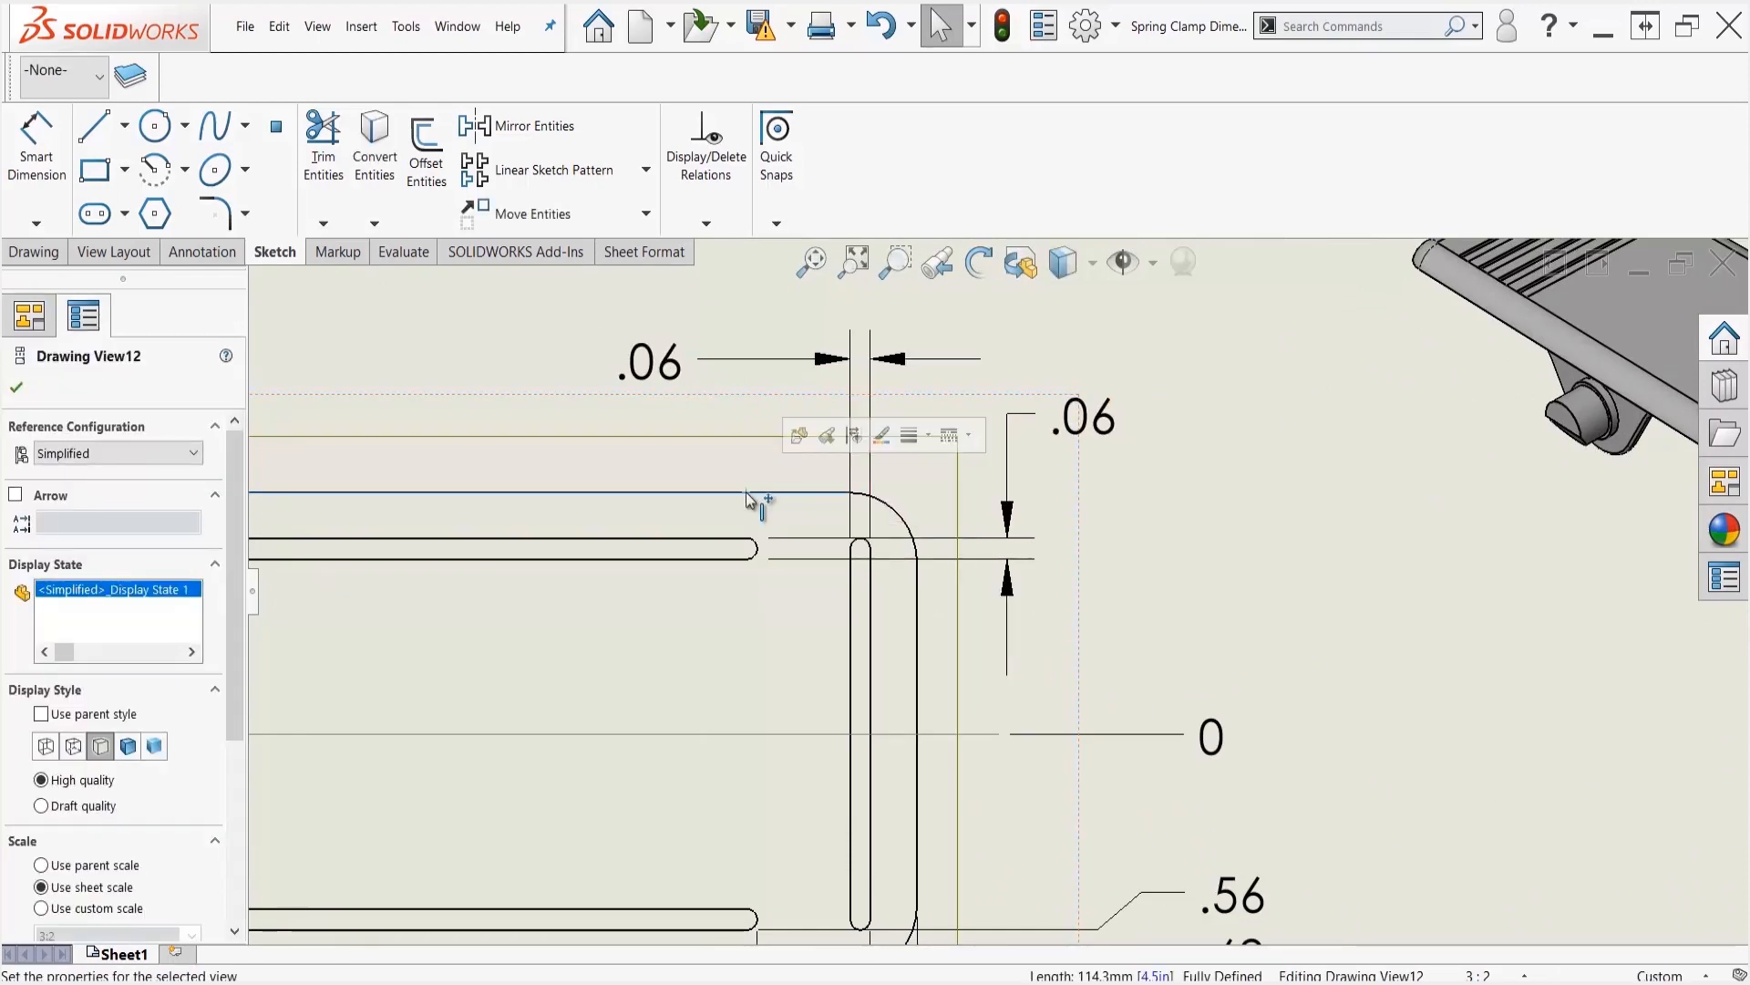
mouse_move(919, 600)
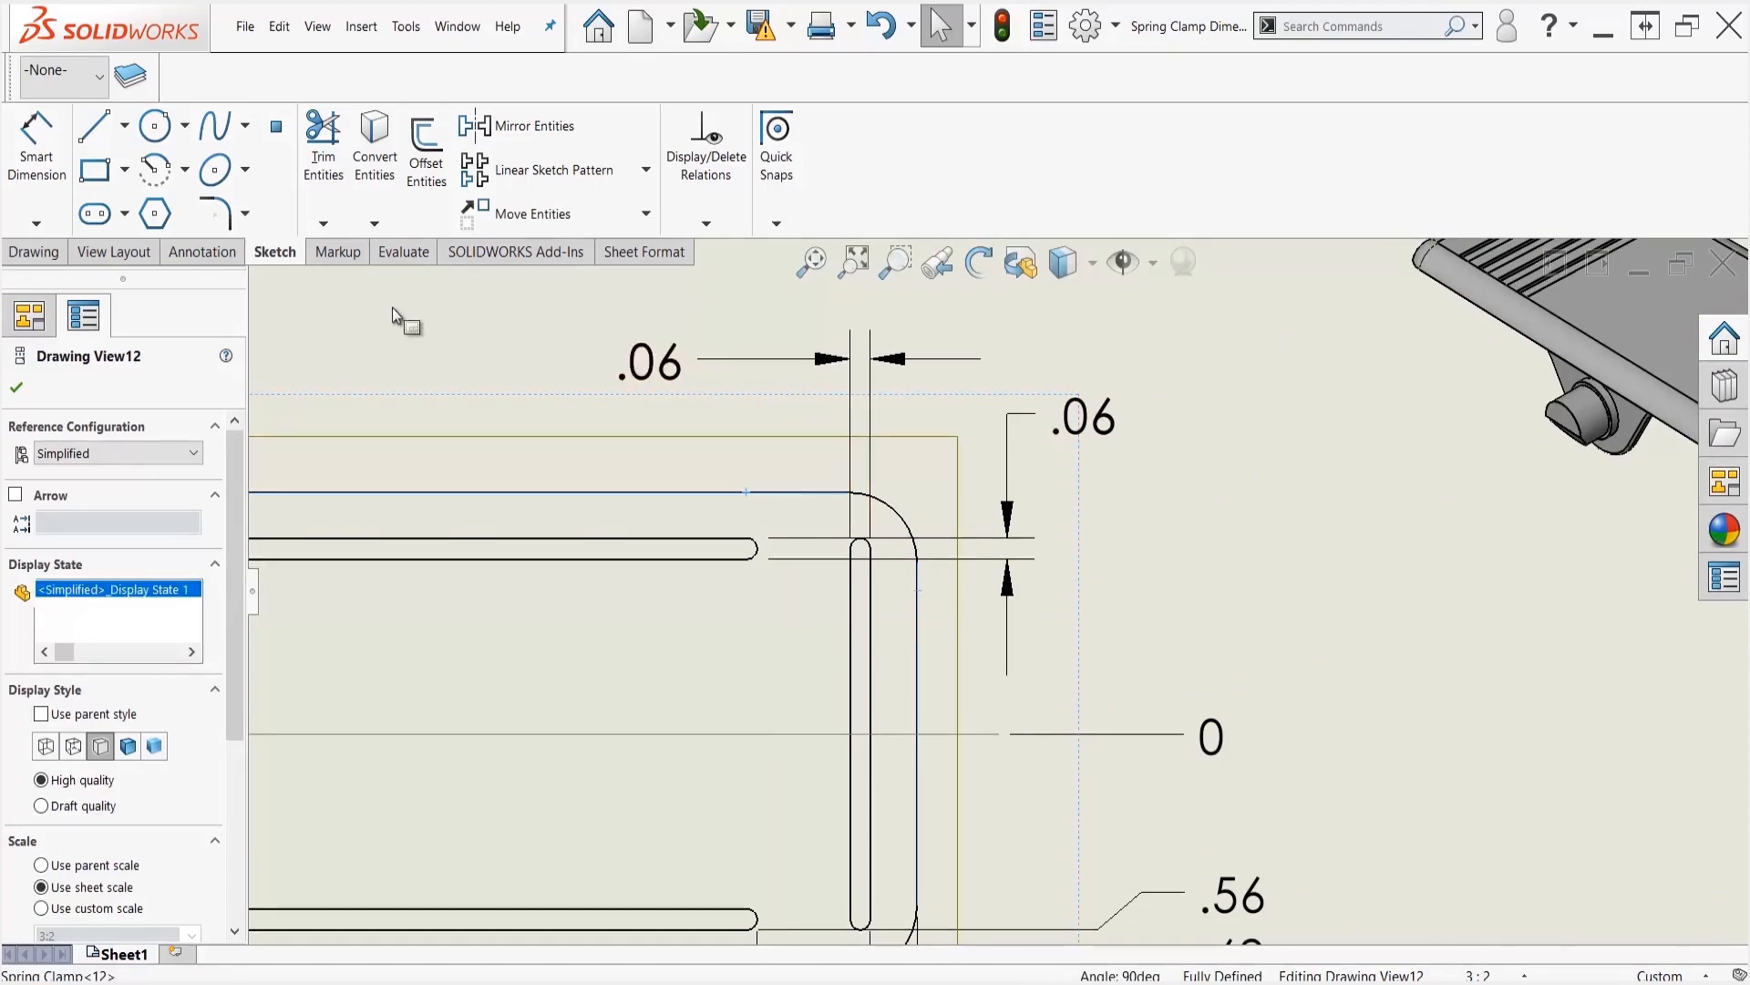
mouse_move(274, 126)
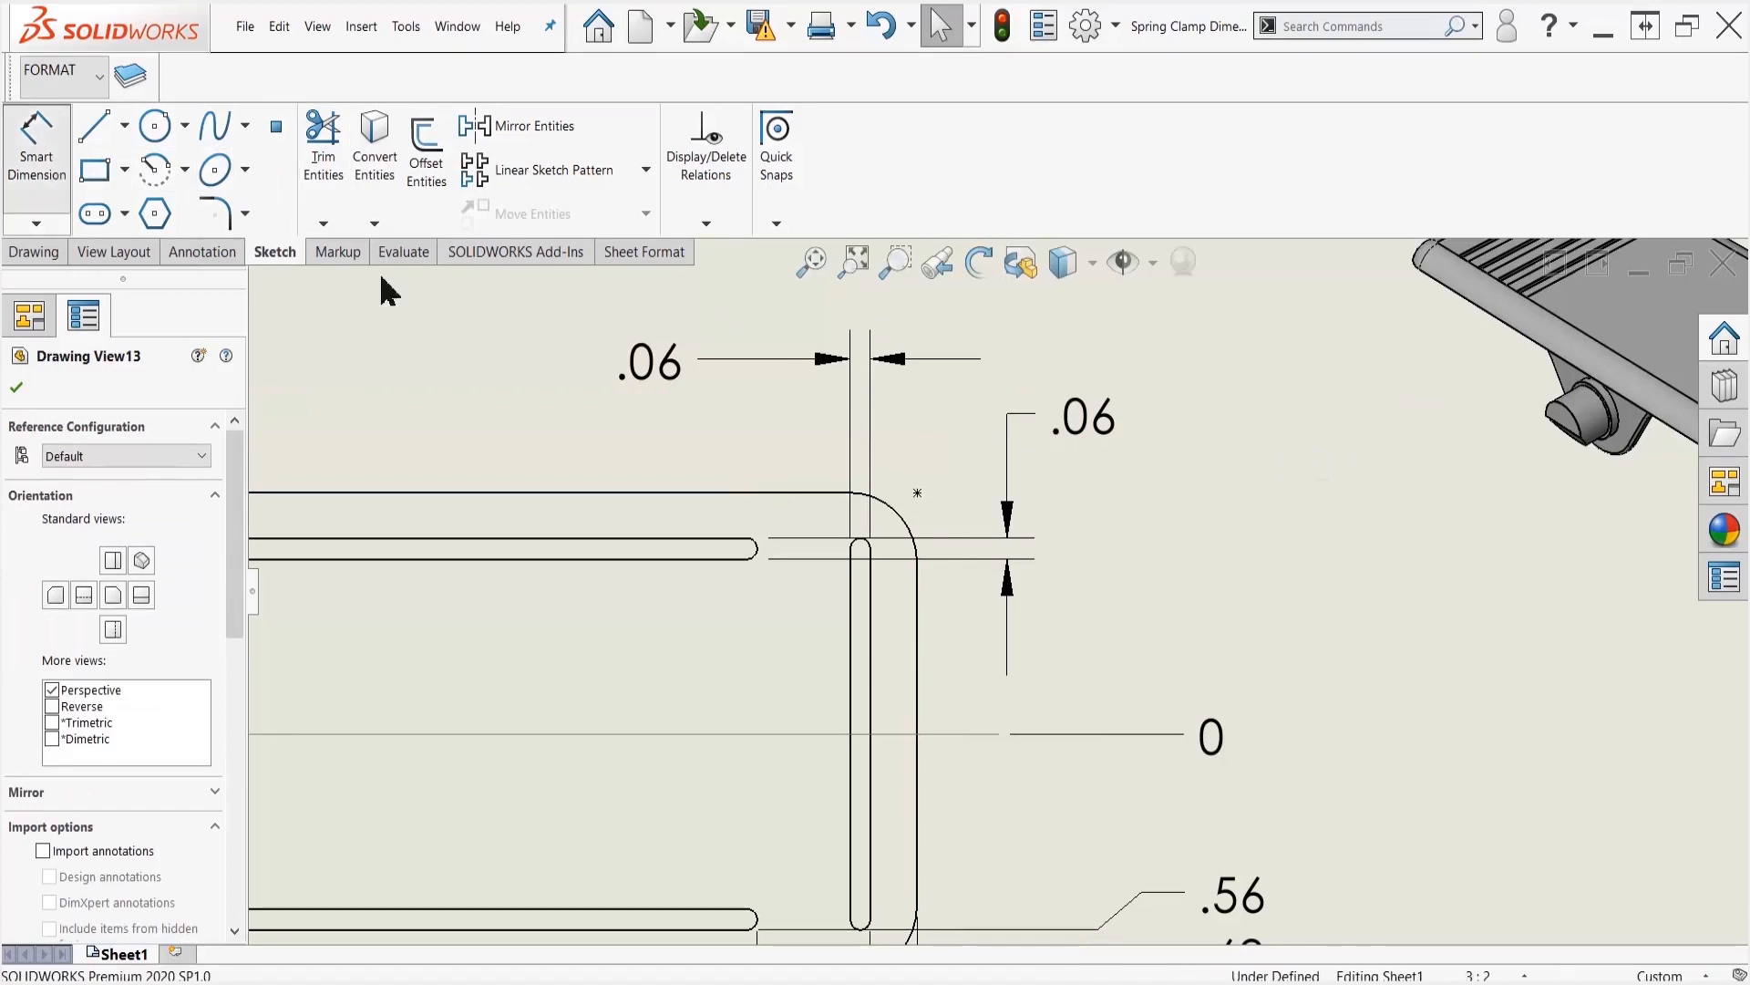
Step: Clear the selection so the previewed star virtual sharp disappears from the rounded corner
click(764, 549)
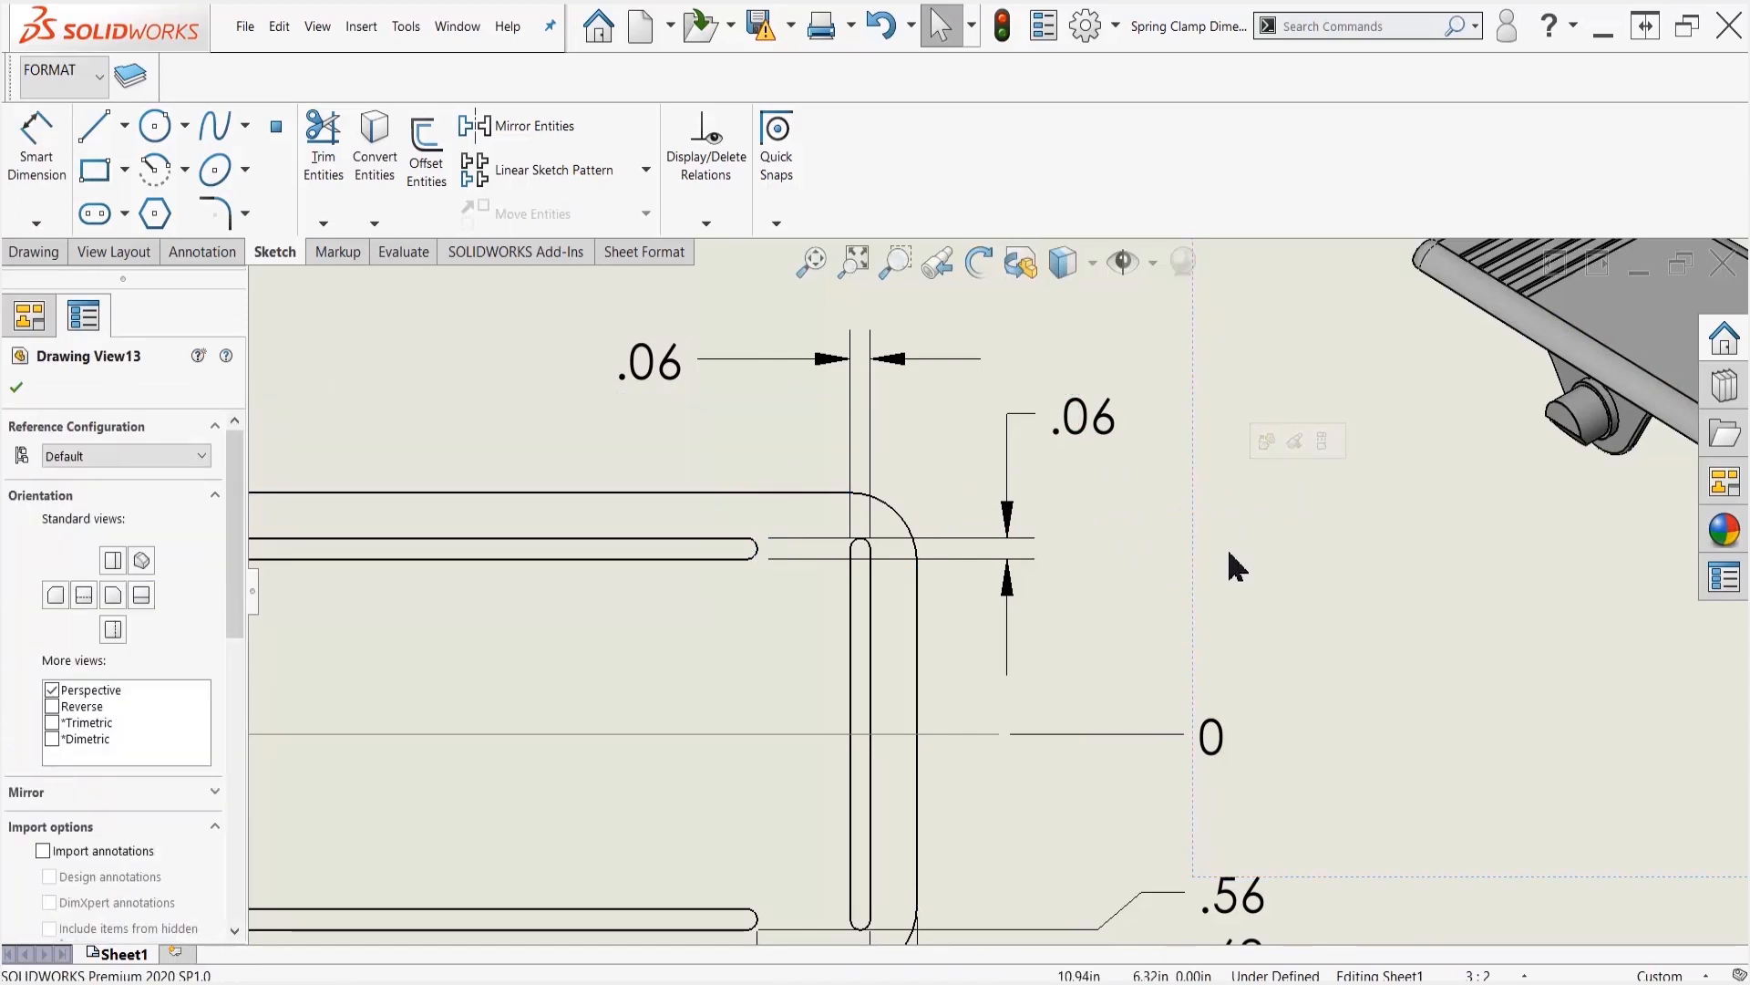
mouse_move(1225, 574)
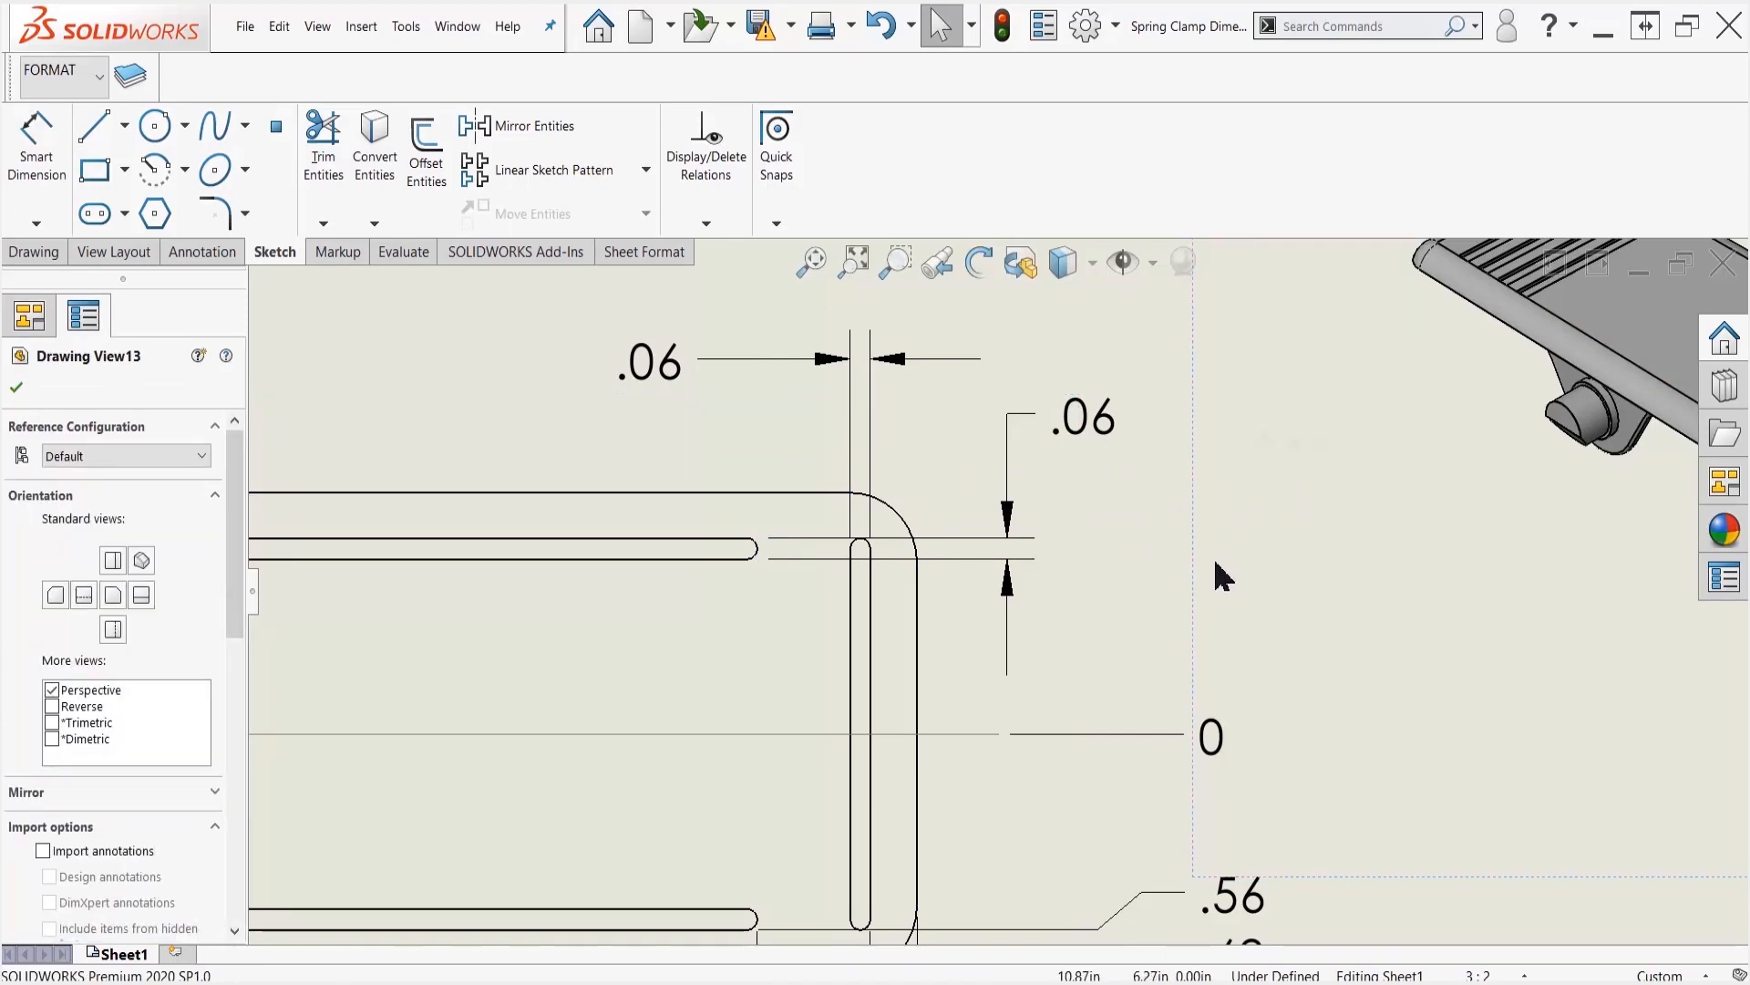
click(647, 360)
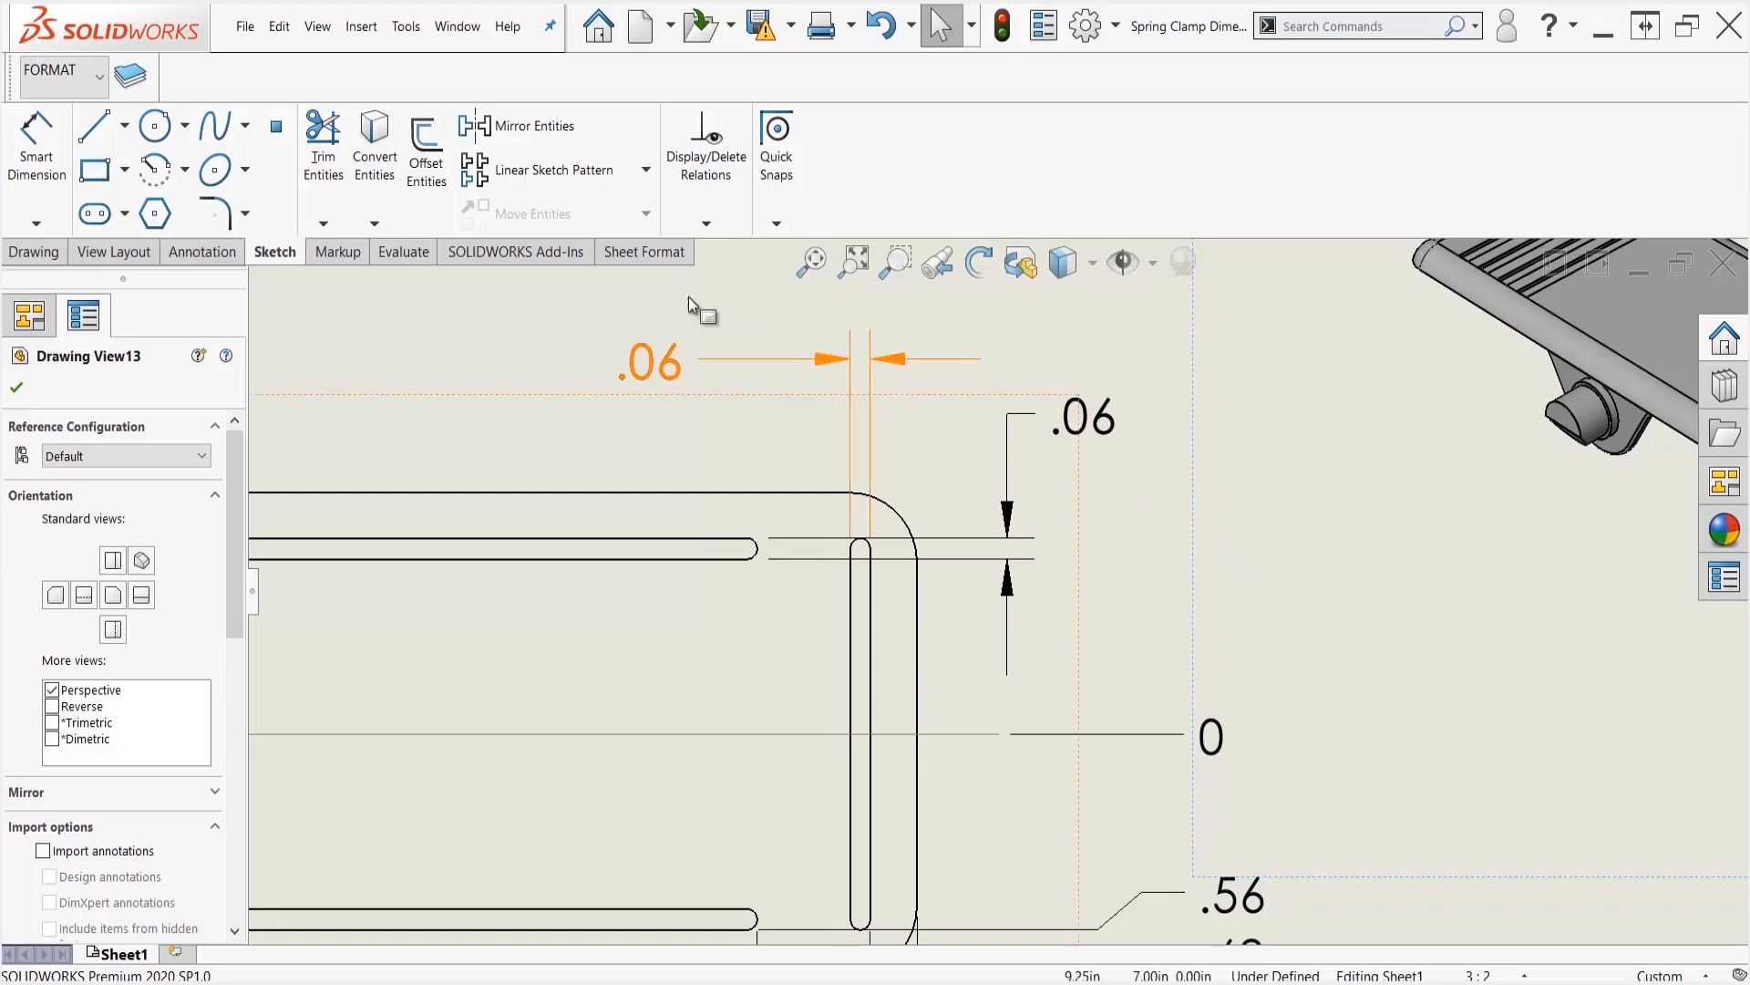
Step: With Smart Dimension, use Find Intersection on the top edge to place the corner's virtual sharp
click(37, 146)
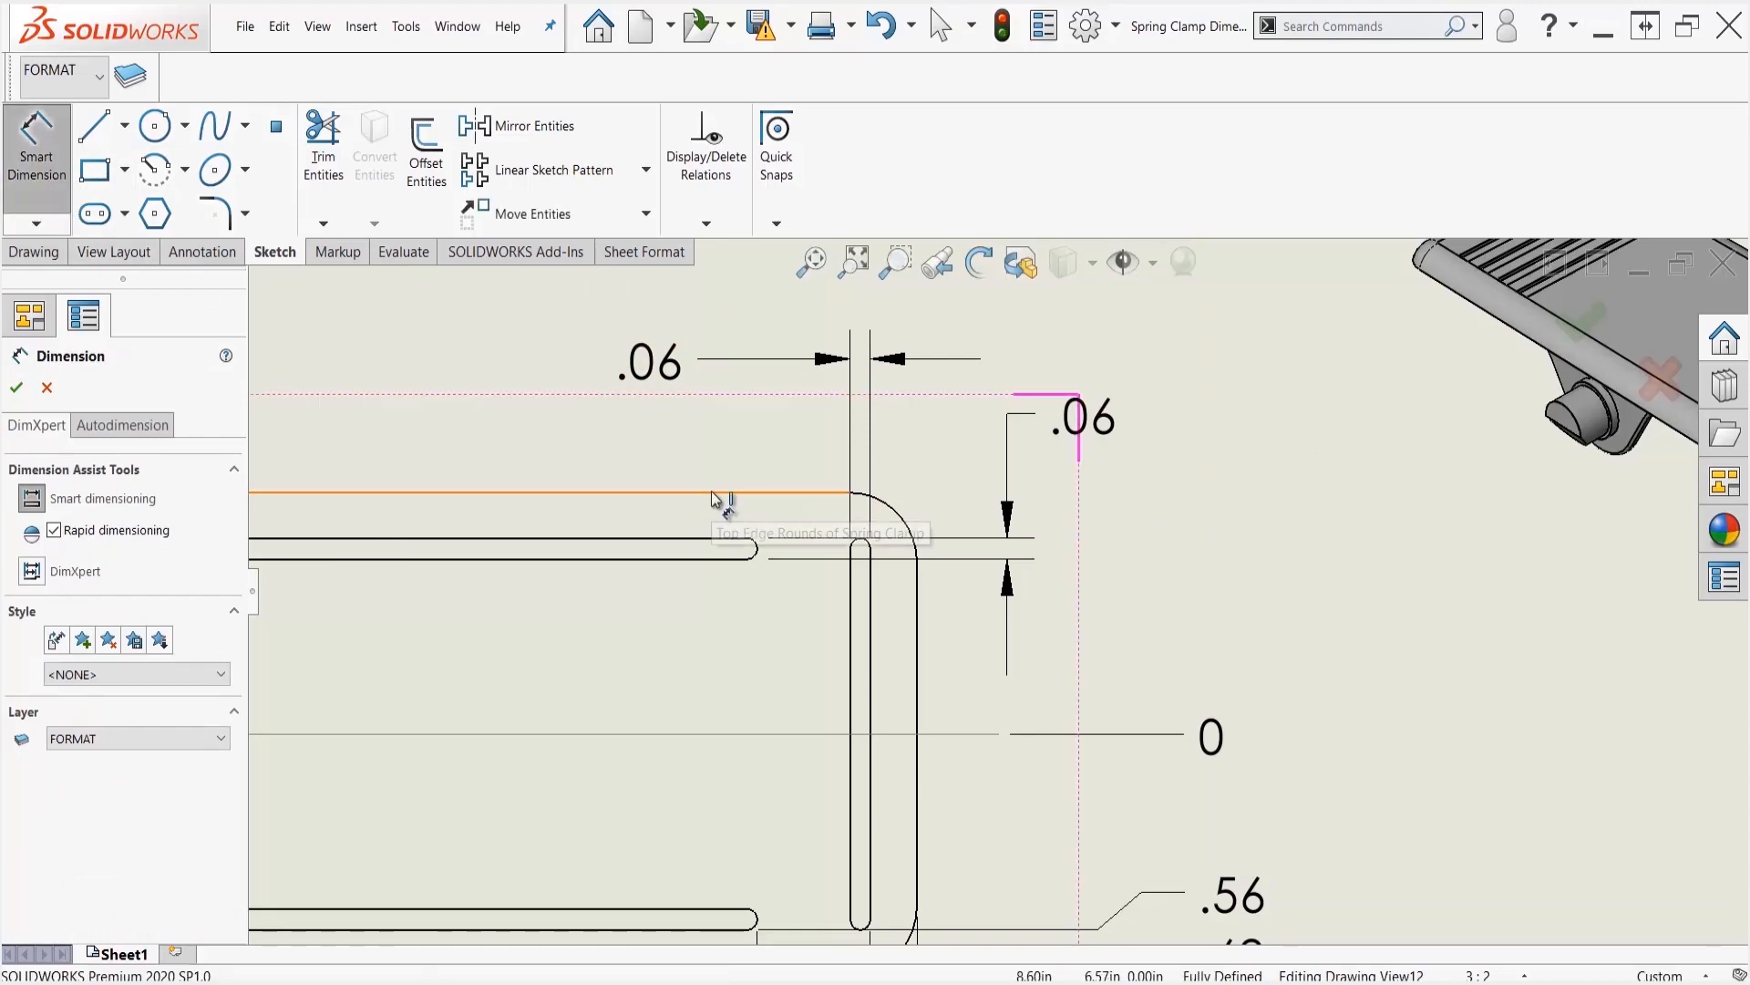
right_click(747, 516)
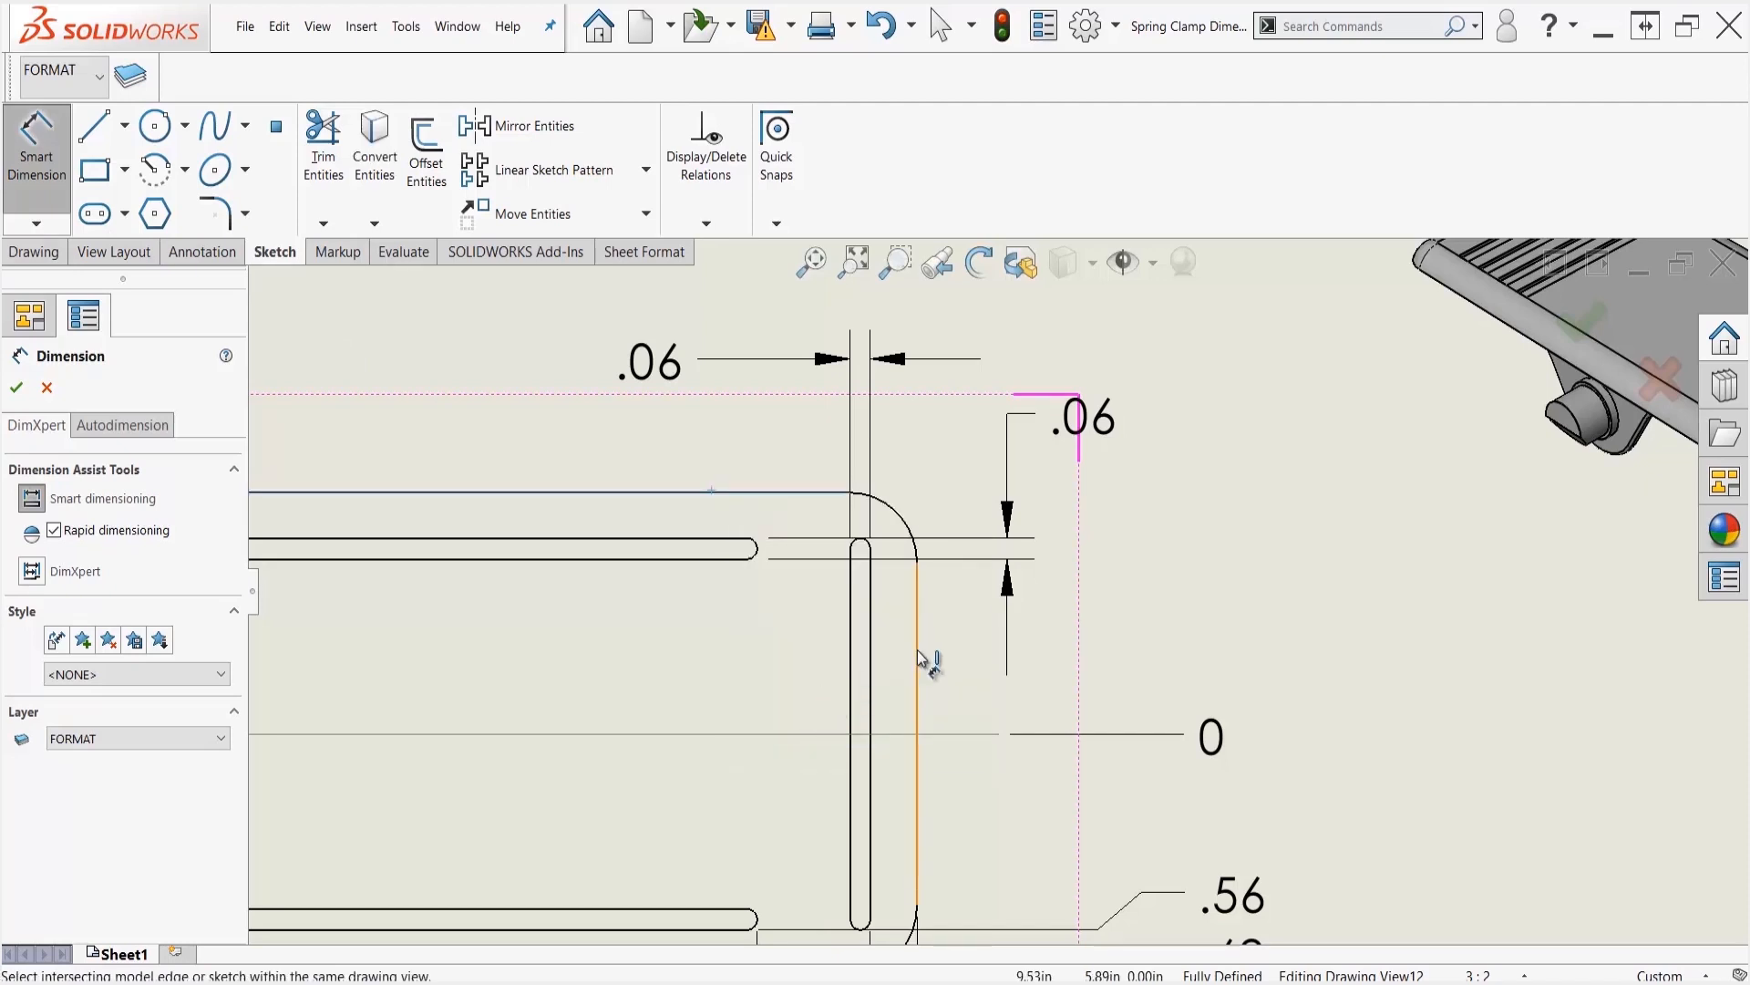
mouse_move(925, 626)
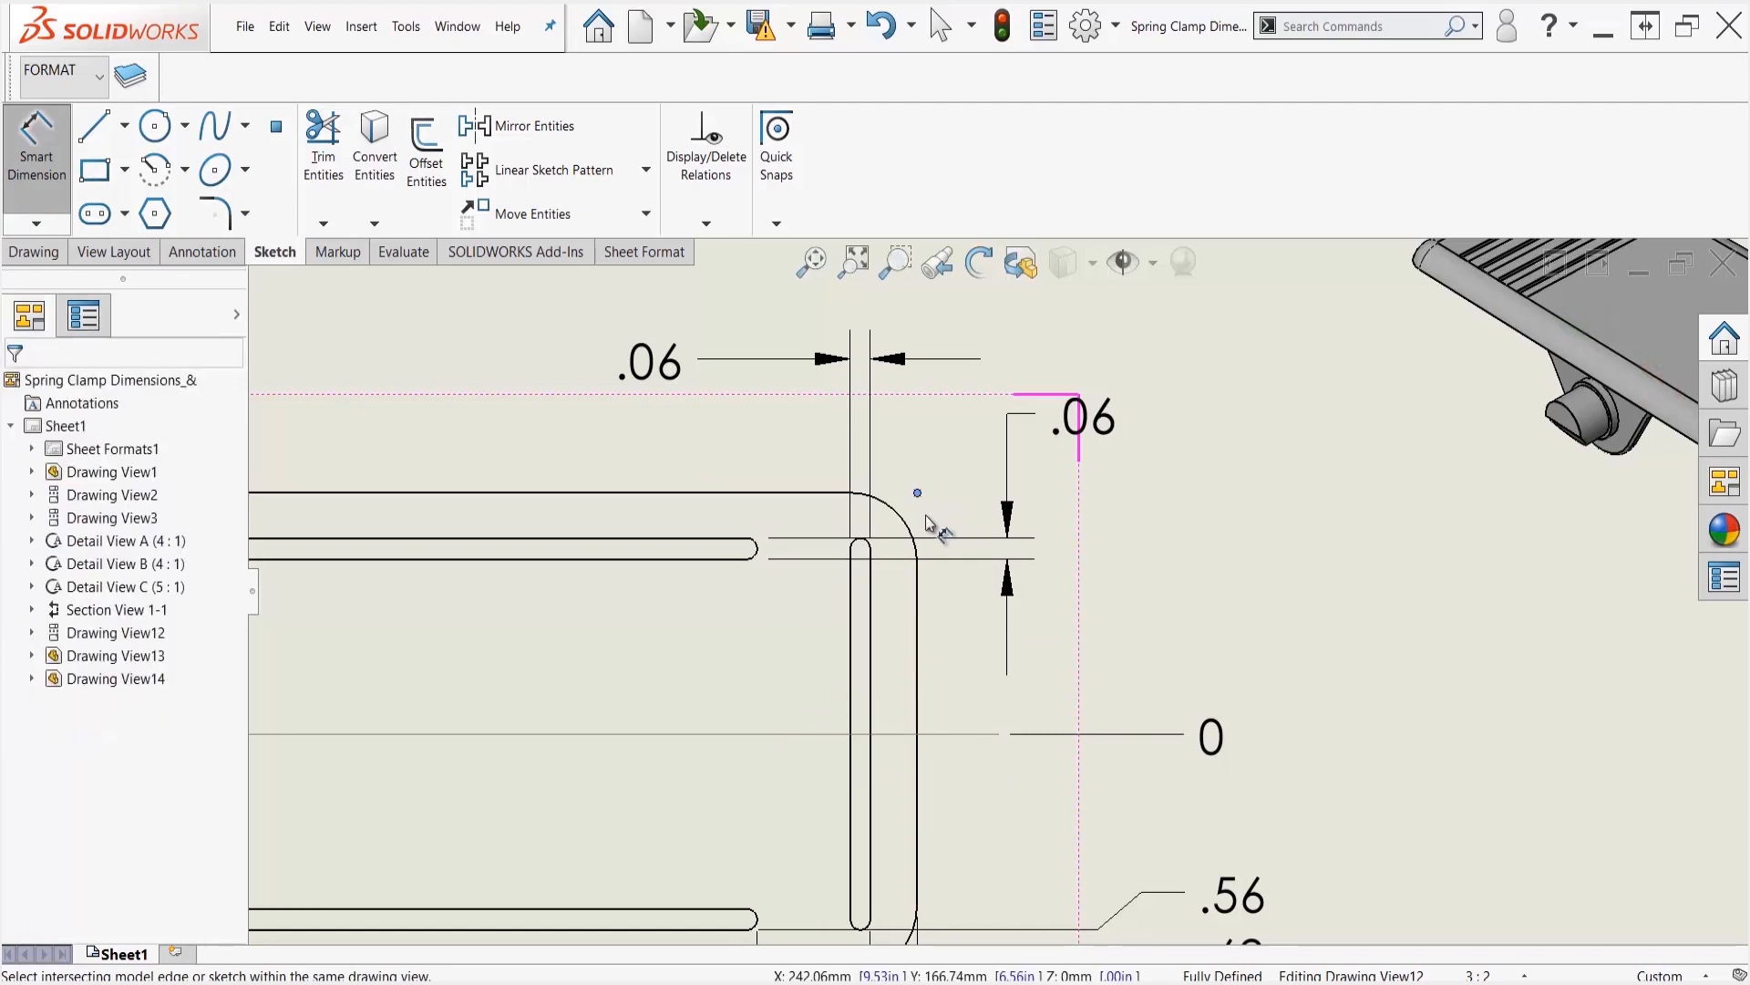
mouse_move(797, 430)
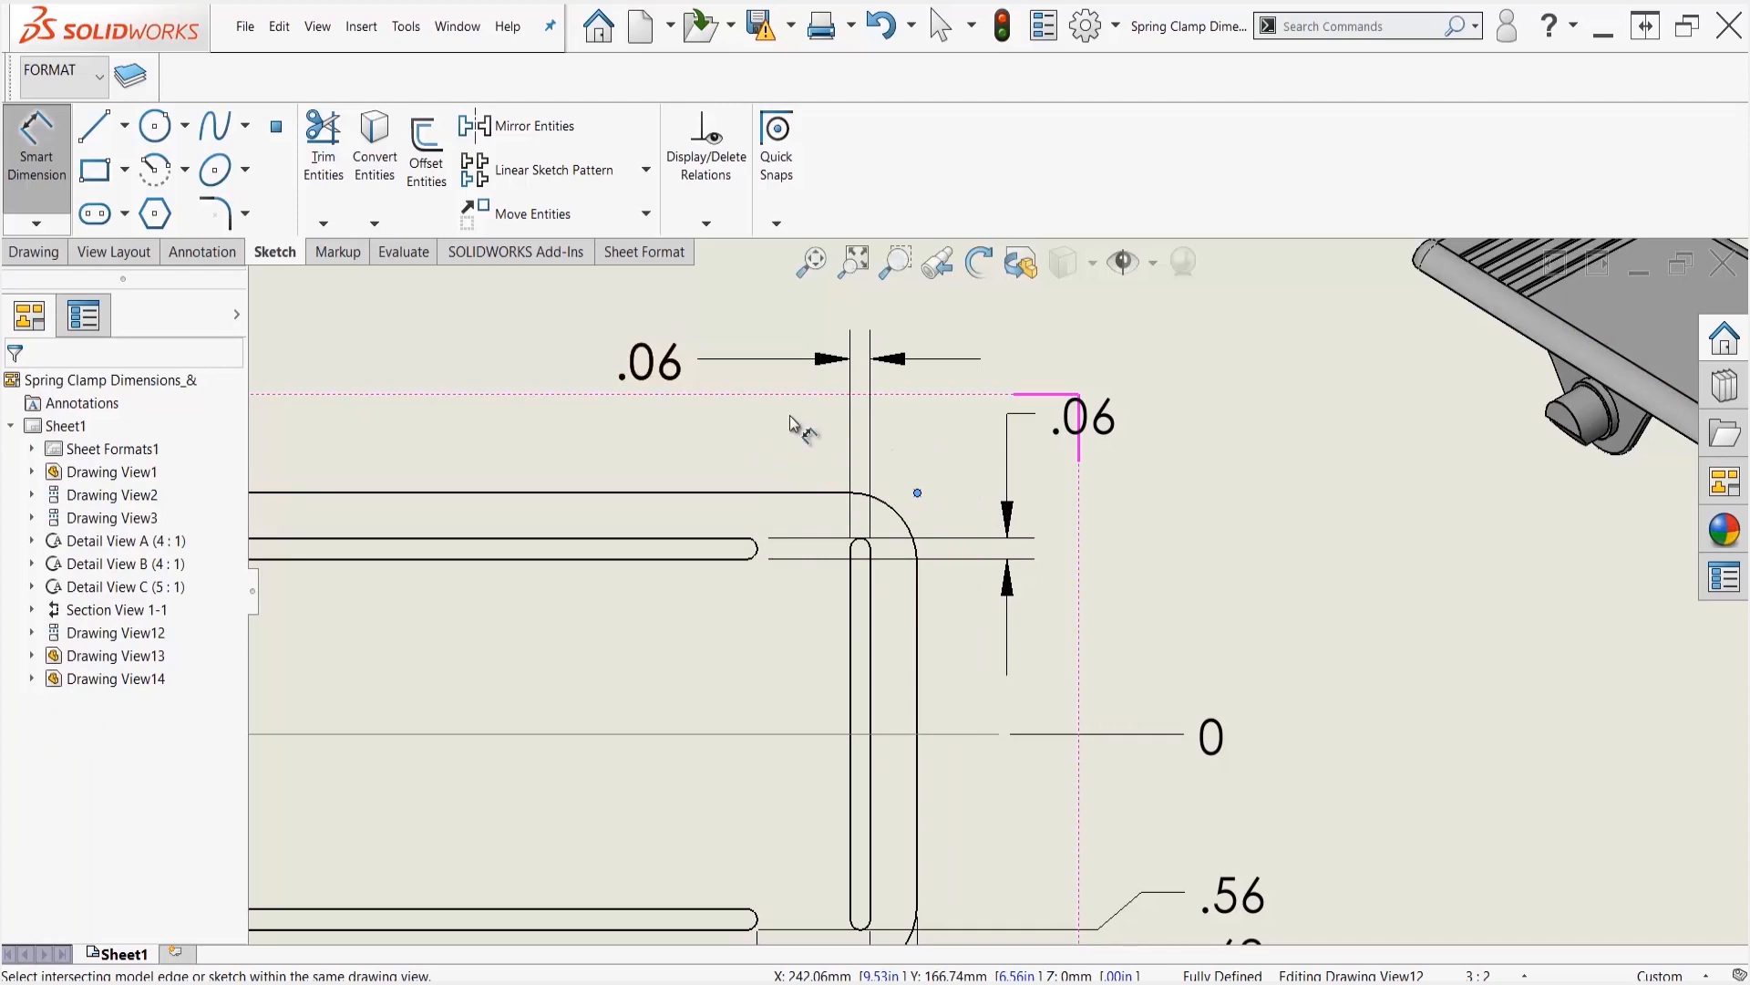
mouse_move(758, 552)
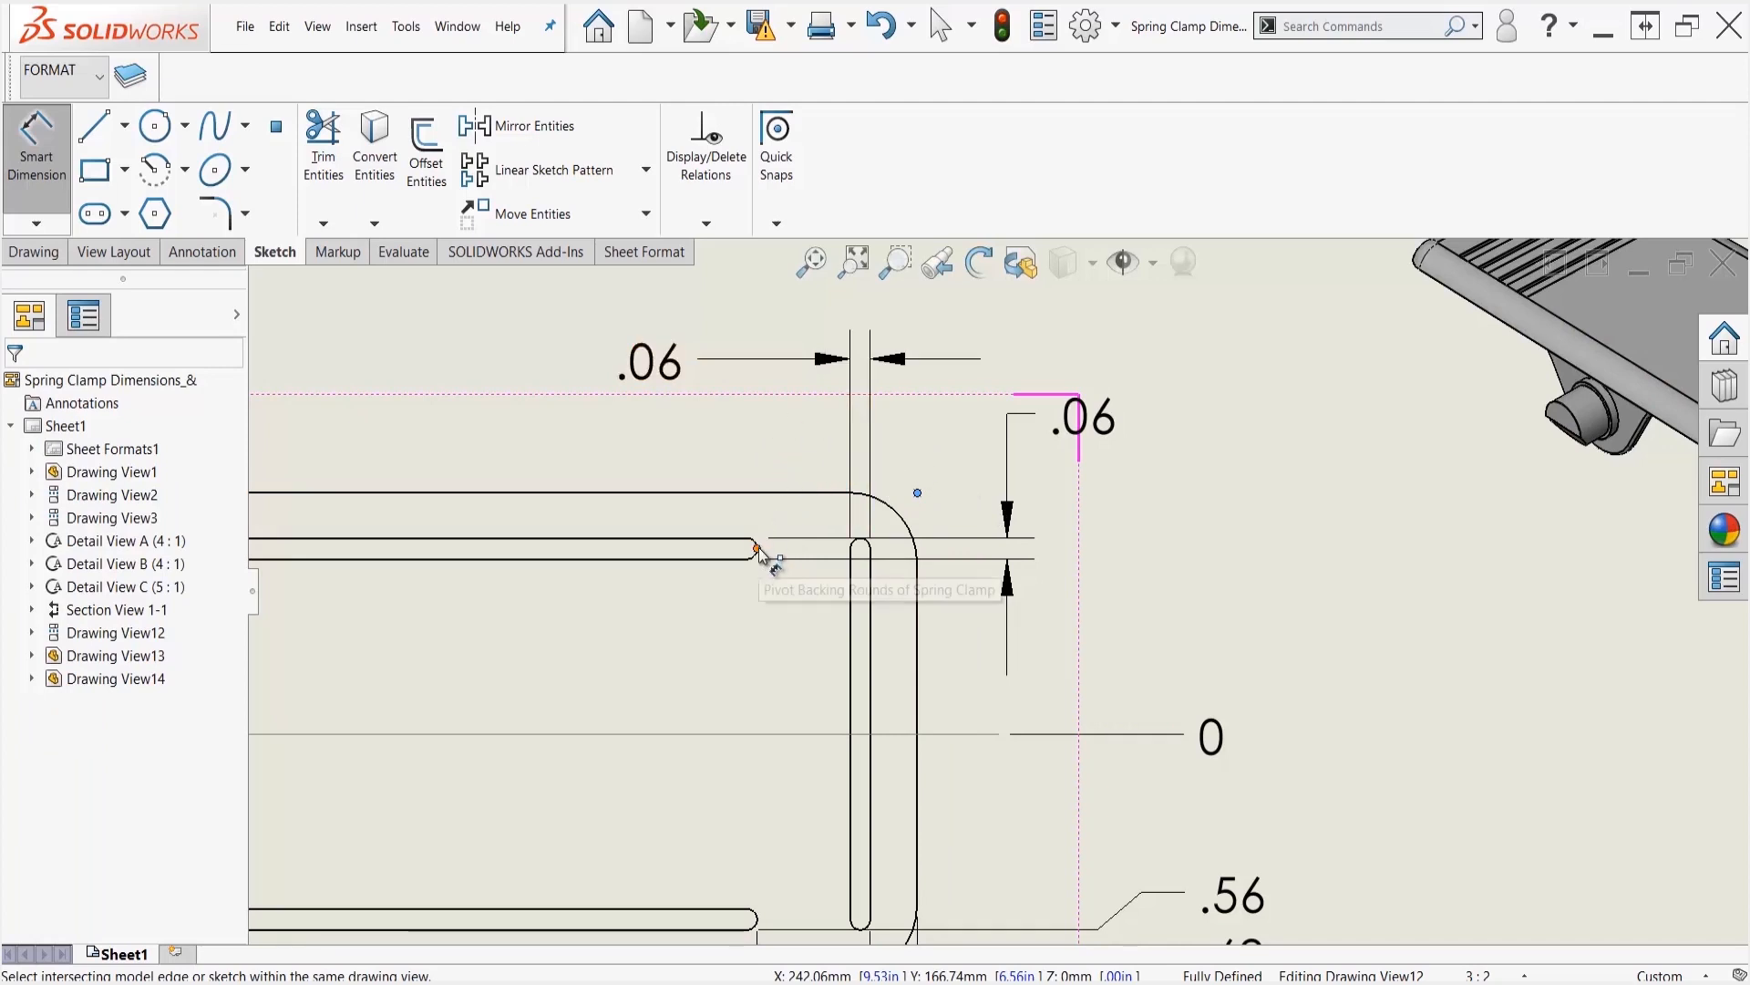